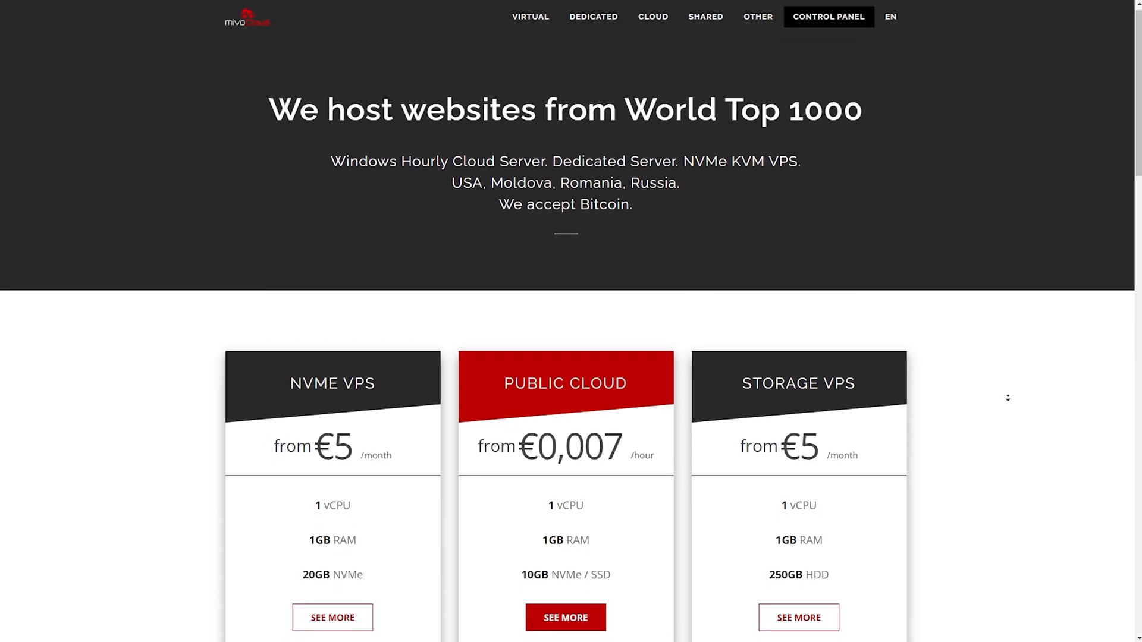
- Confirm the basic texlive installation with y and let package setup finish
{"action": "scroll", "scroll_direction": "down", "scroll_amount": 3}
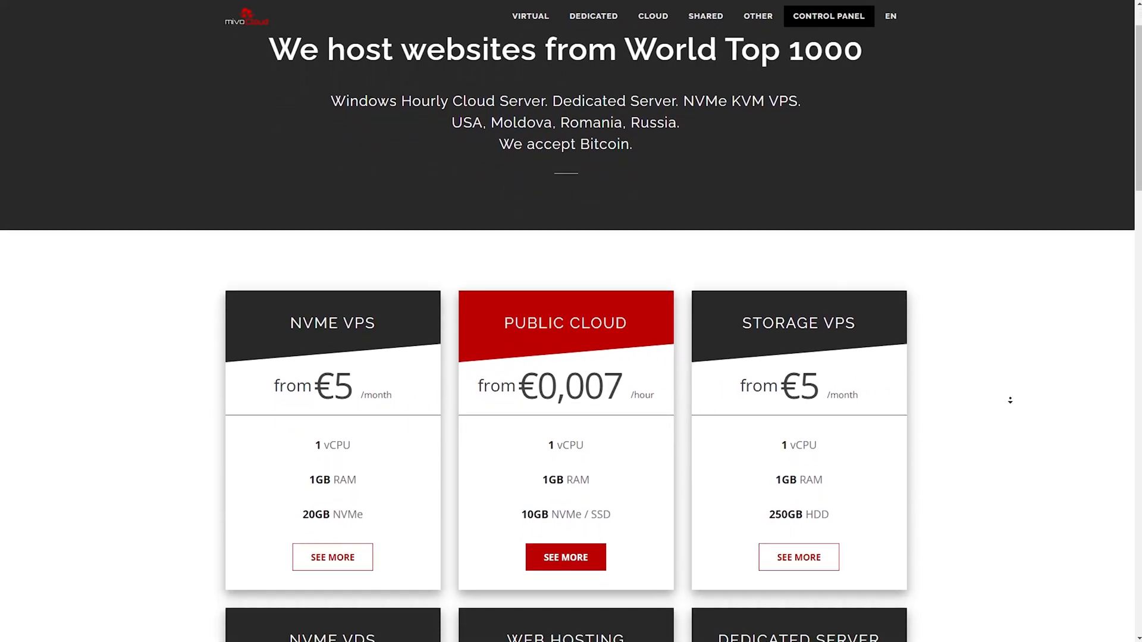
{"action": "scroll", "scroll_direction": "down", "scroll_amount": 3}
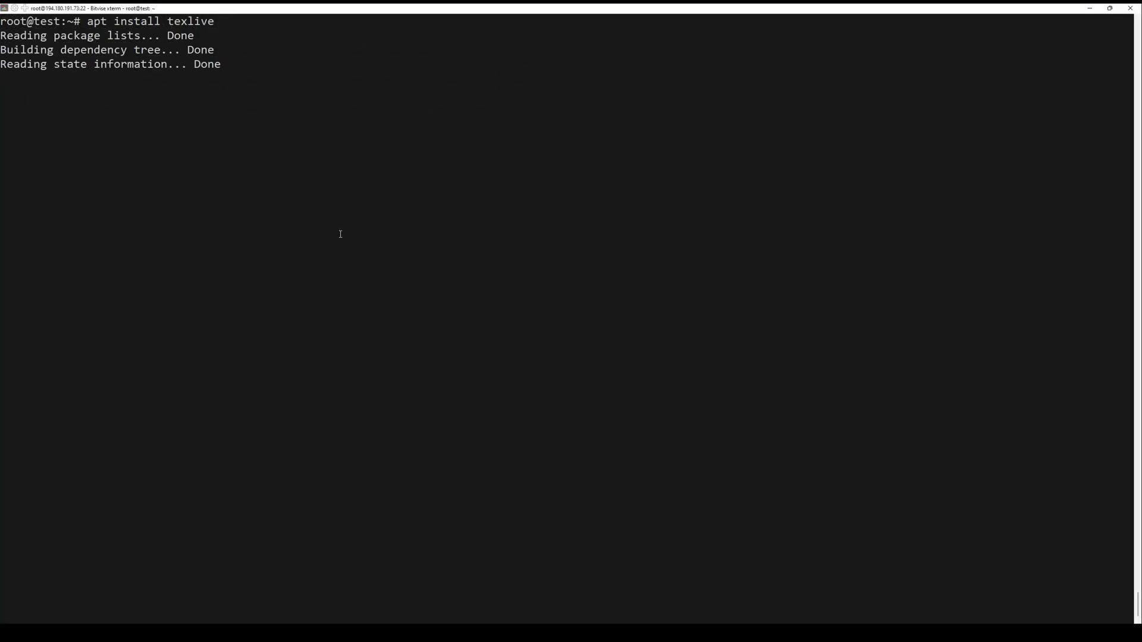
{"action": "type", "text": "y"}
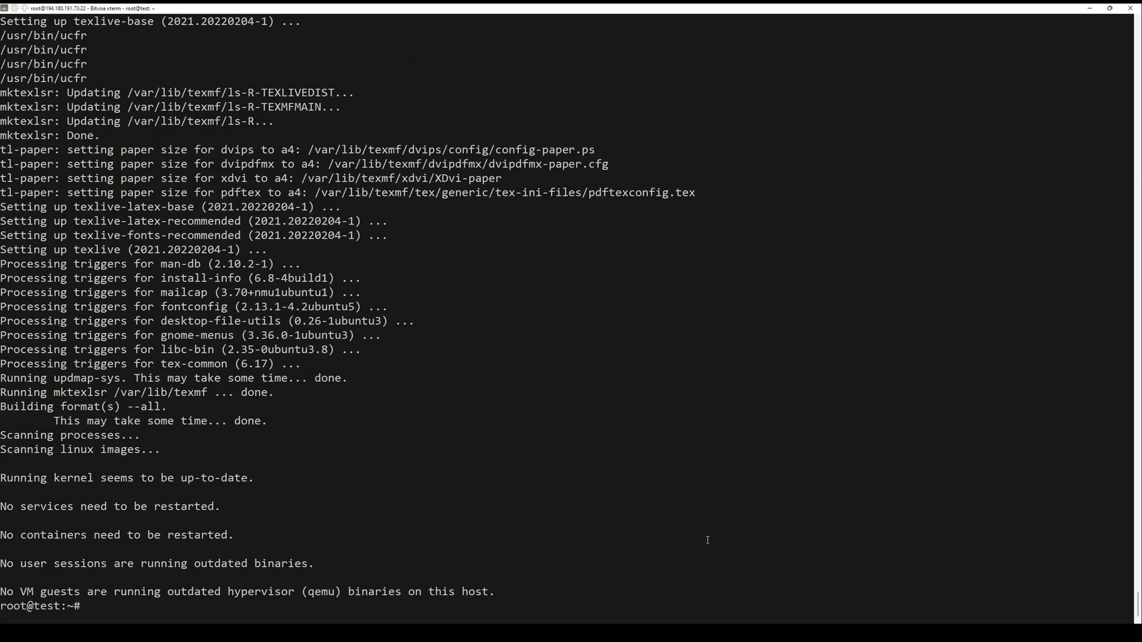
- Run apt install texlive-full and confirm with y to begin unpacking 306 packages
{"action": "type", "text": "apt install texlive-full"}
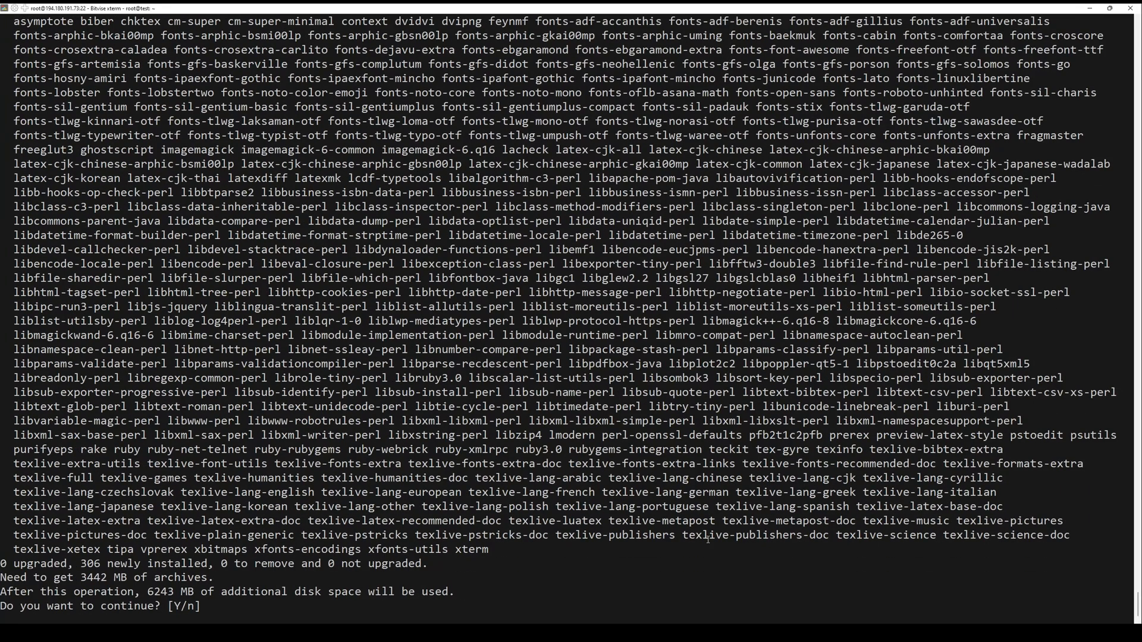
{"action": "type", "text": "y"}
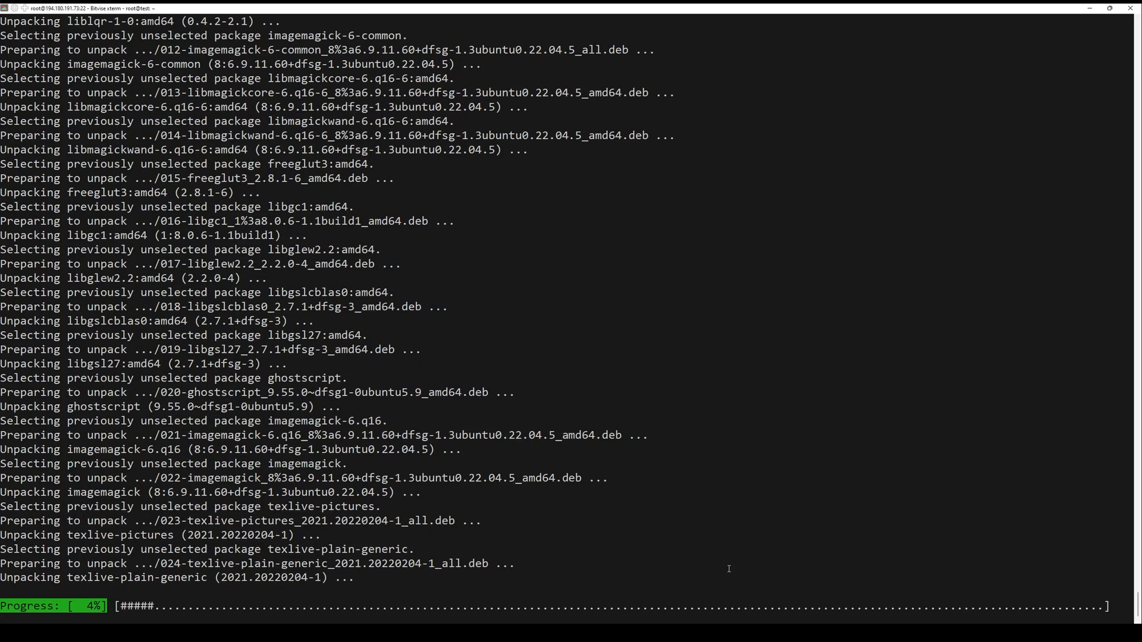
{"action": "mouse_move", "coordinate": [732, 573]}
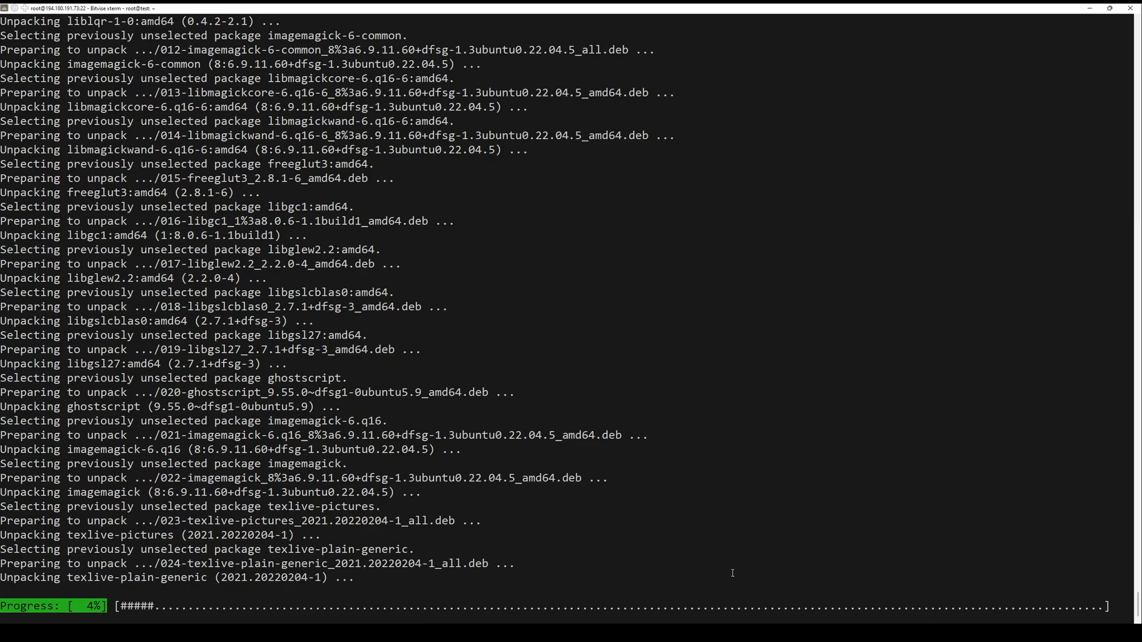
{"action": "mouse_move", "coordinate": [732, 574]}
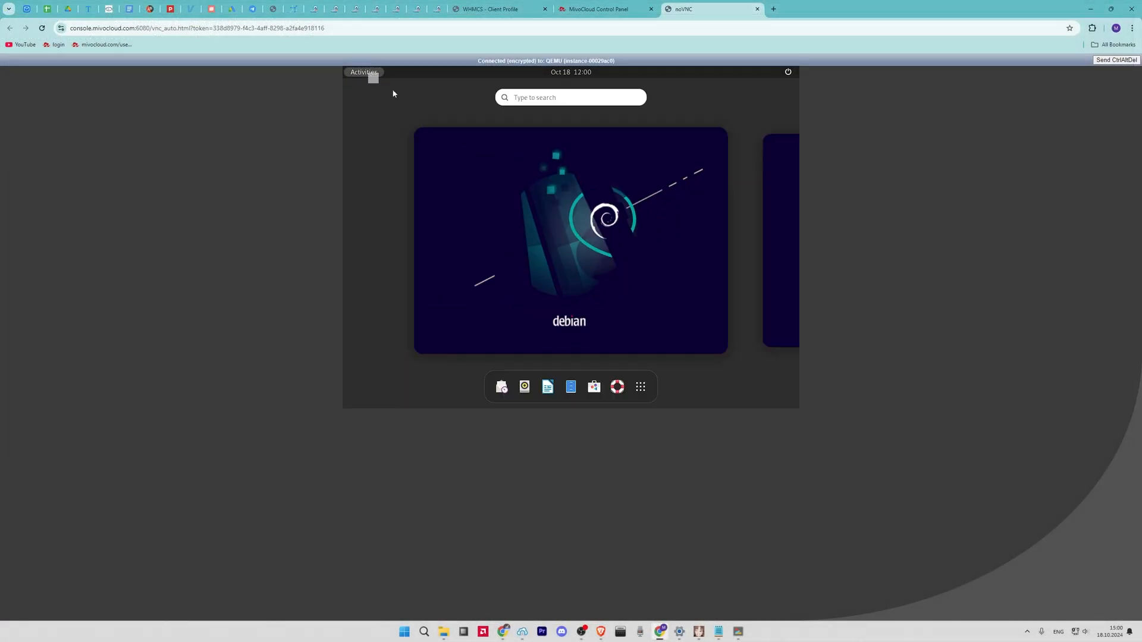
- Launch UXTerm from the Debian desktop's Show Applications view in noVNC
{"action": "left_click", "coordinate": [640, 387]}
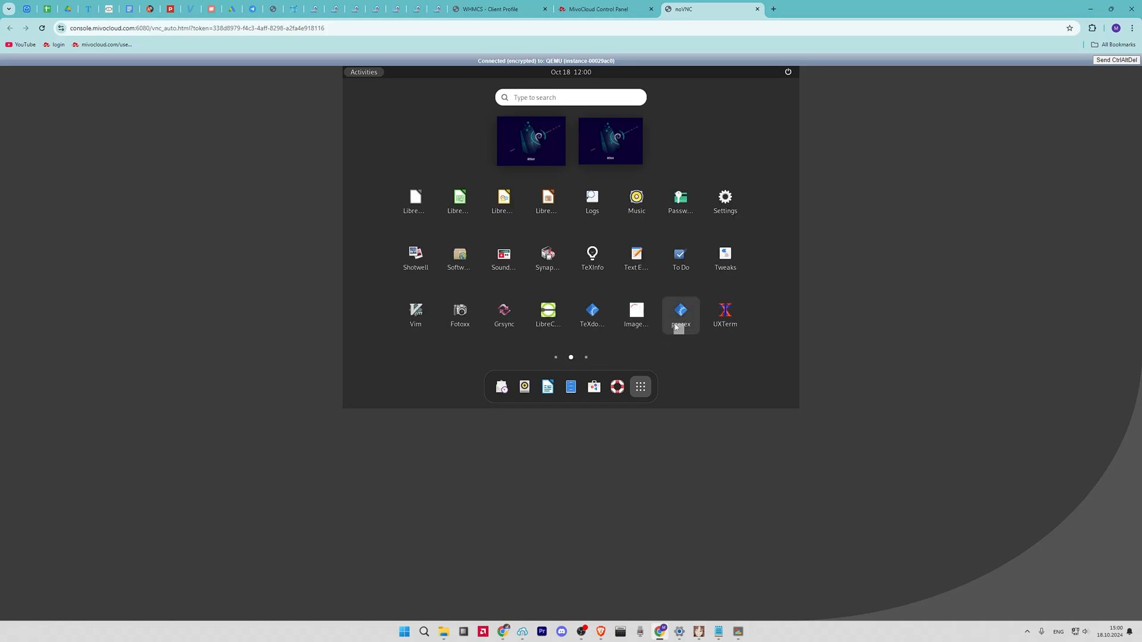
{"action": "left_click", "coordinate": [724, 309]}
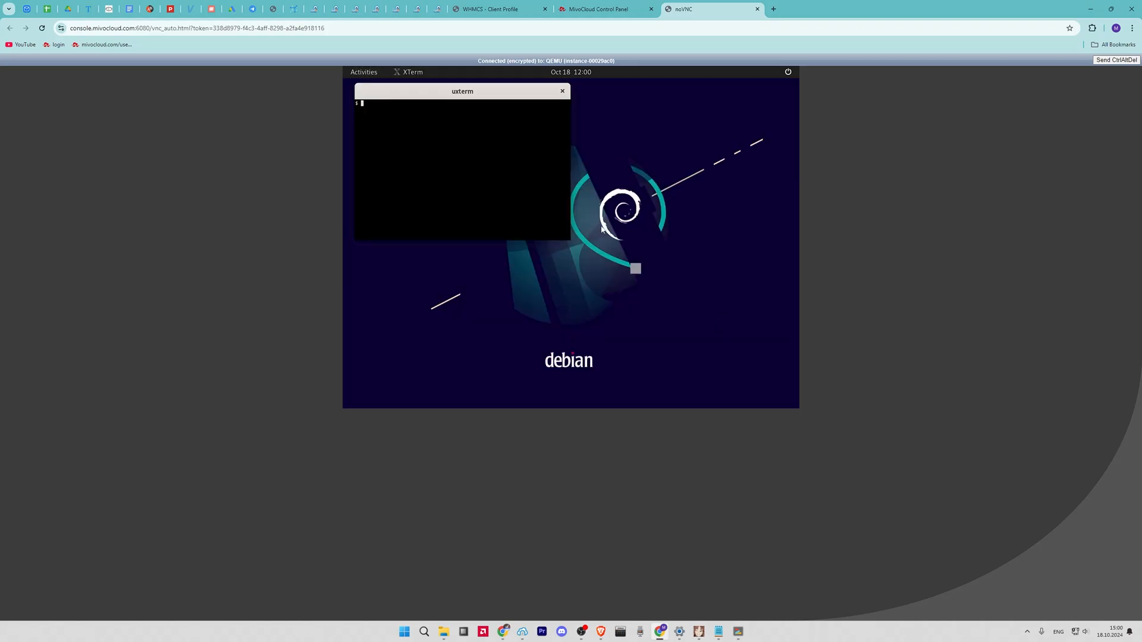